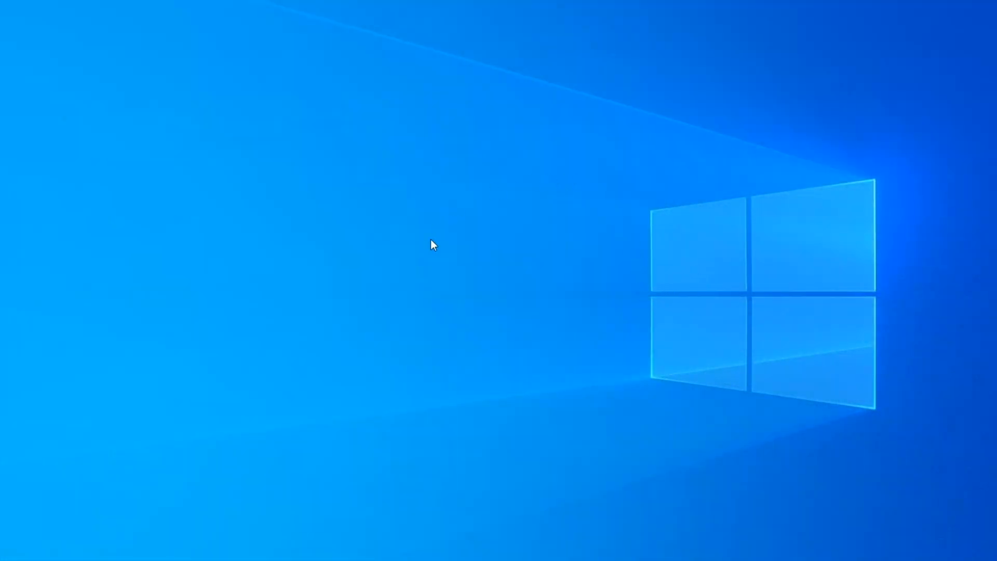
mouse_move(486, 262)
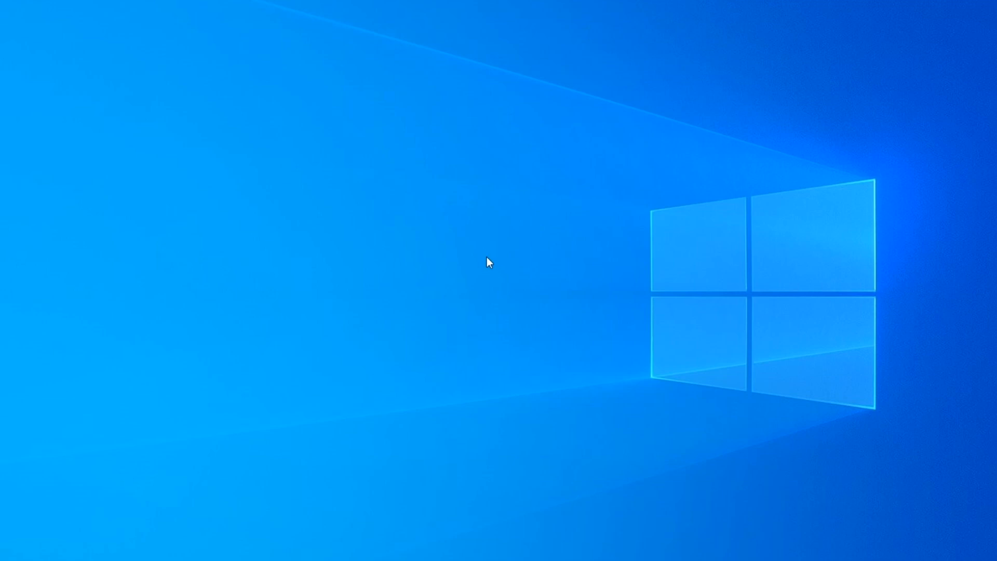
mouse_move(400, 330)
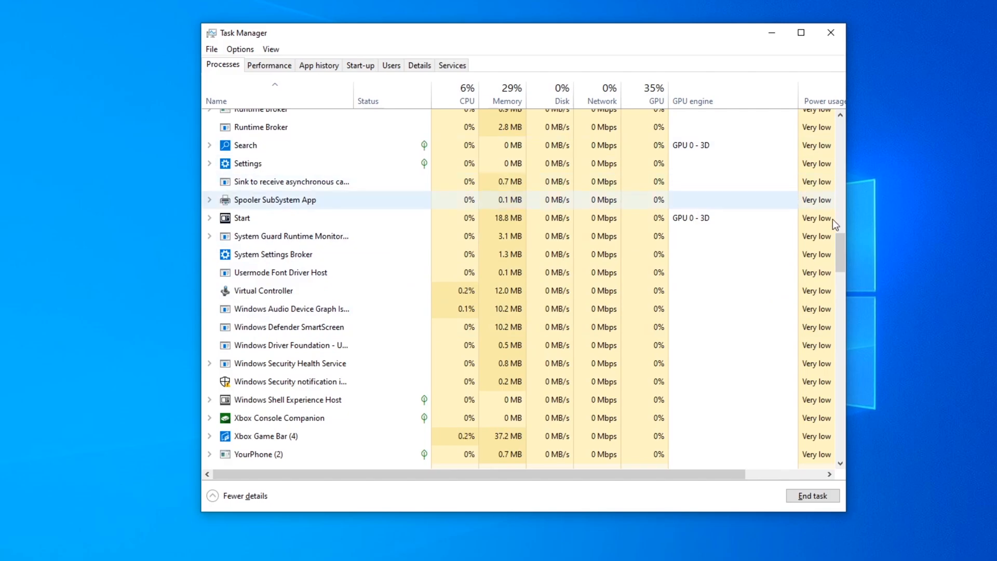
- Scroll the Processes list to find Virtual Controller under Background processes
scroll("up", 3)
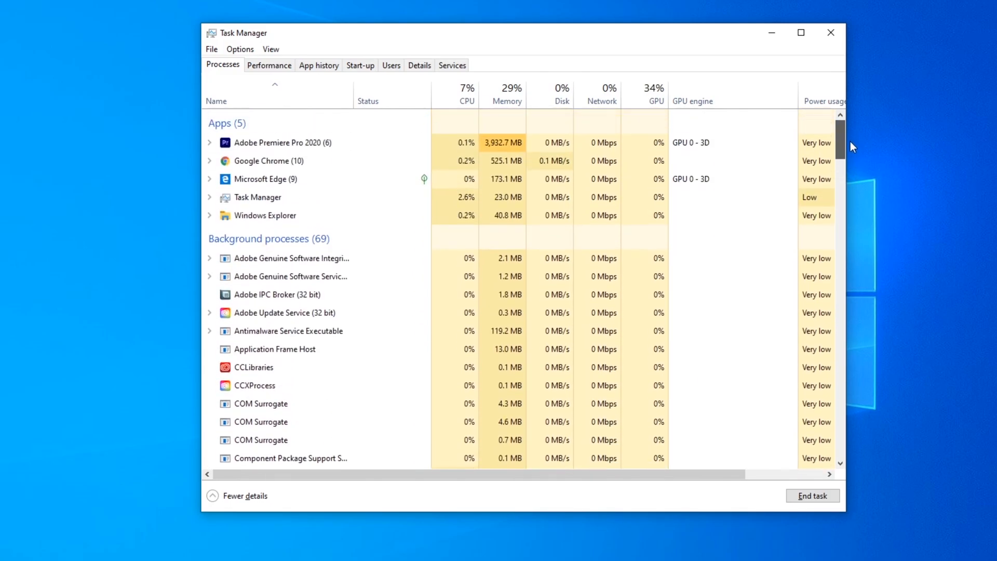
mouse_move(860, 136)
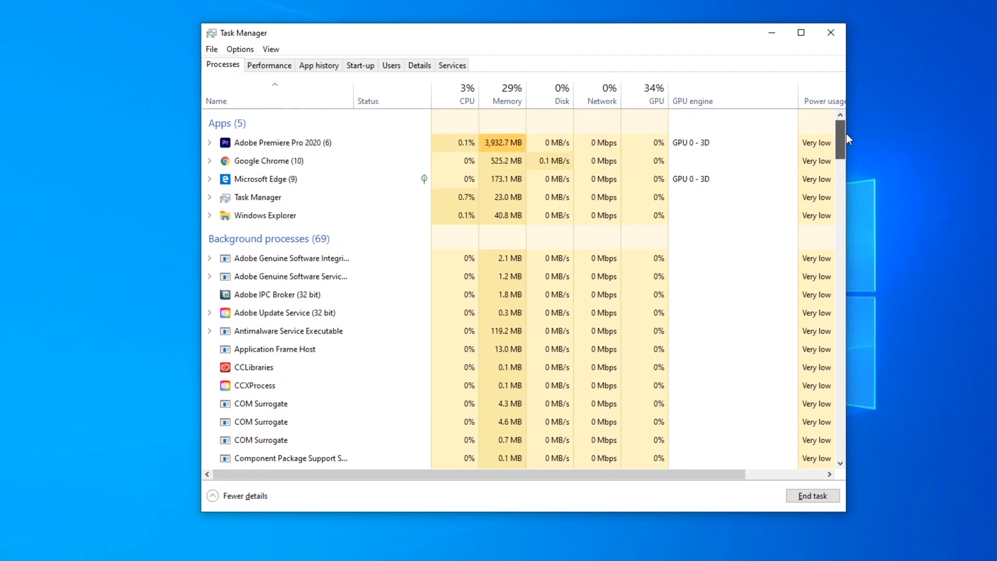
scroll("down", 3)
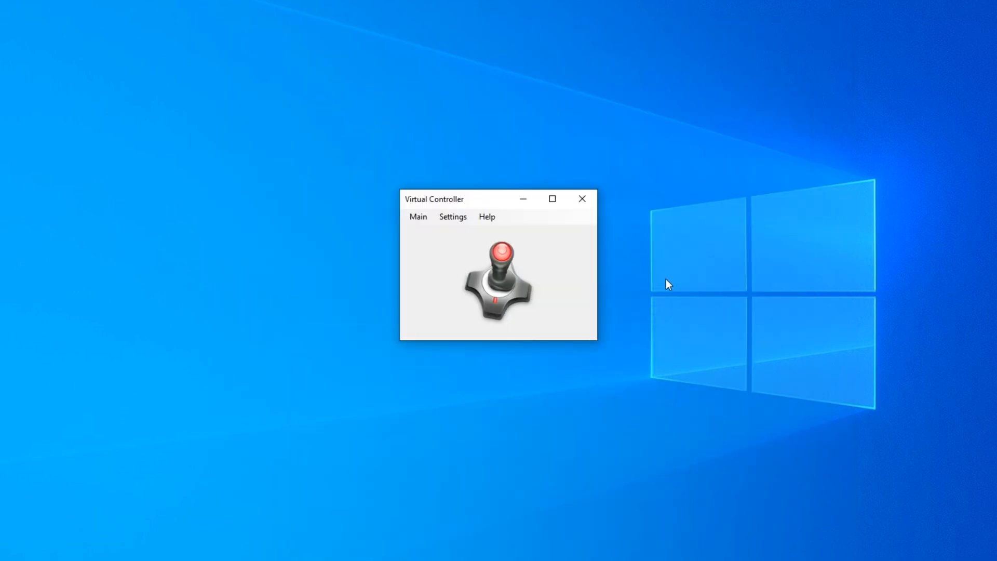
mouse_move(565, 228)
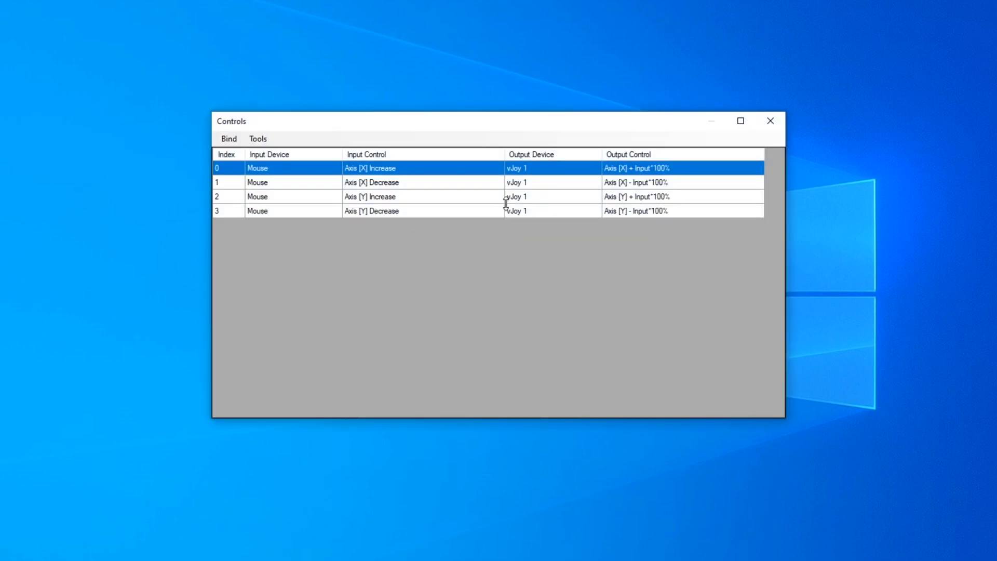
mouse_move(424, 225)
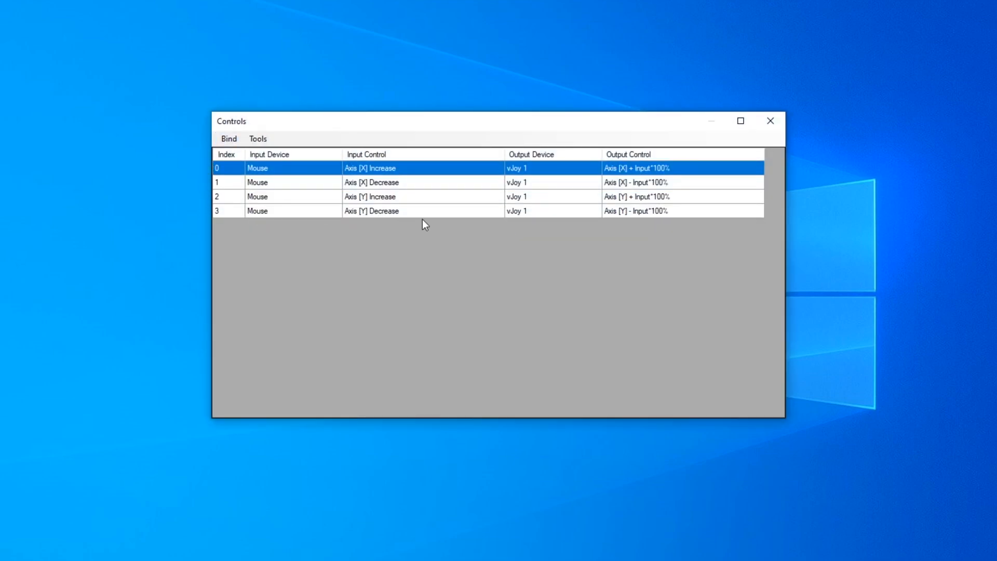
mouse_move(384, 125)
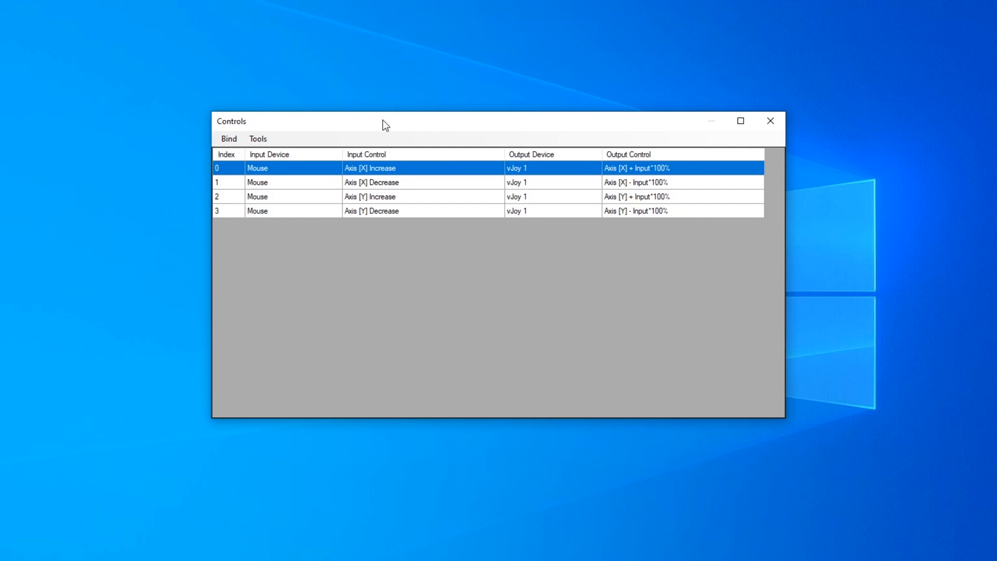
- Nudge the Controls window showing binds 0-3 into view
left_click_drag(384, 123, 408, 131)
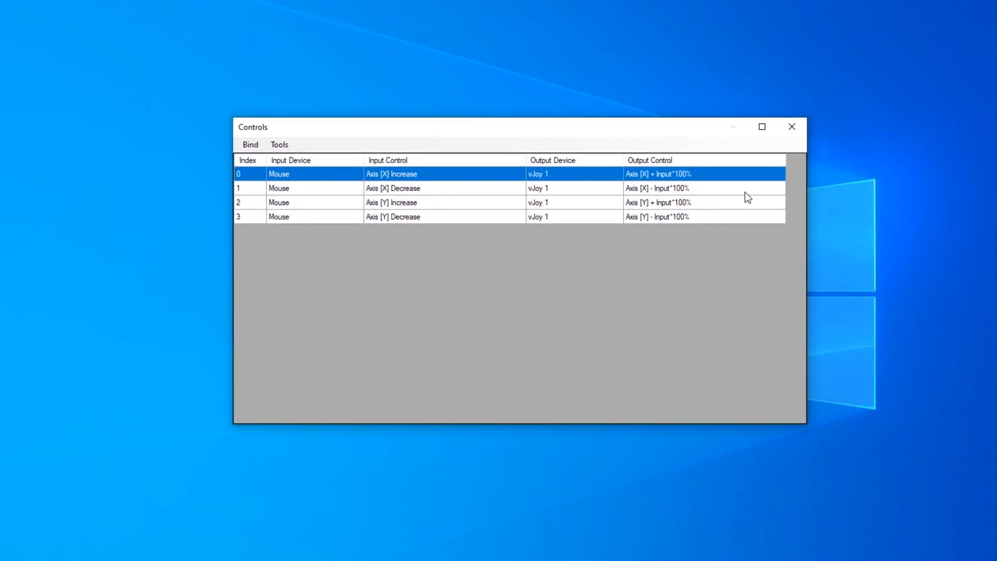
mouse_move(238, 257)
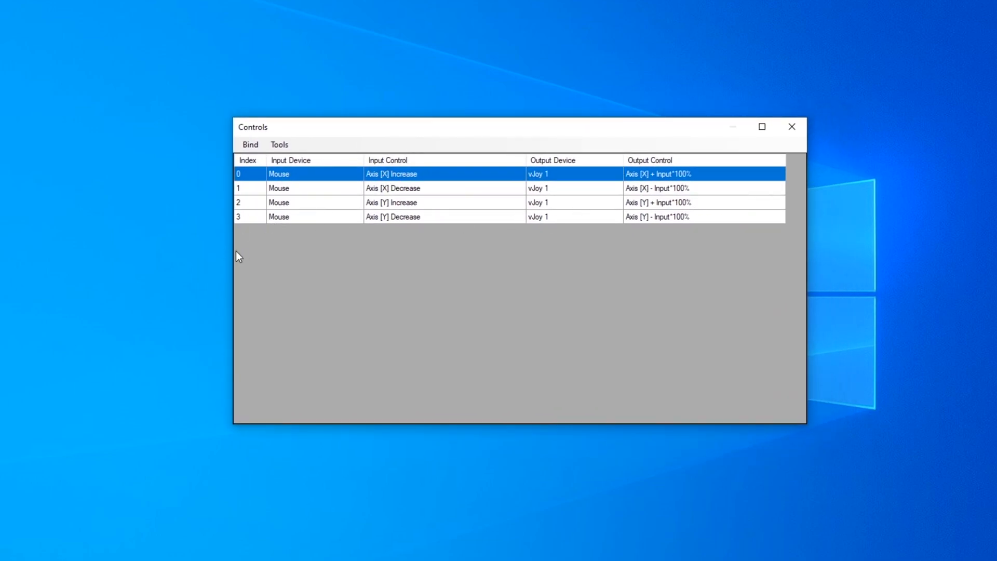
mouse_move(247, 249)
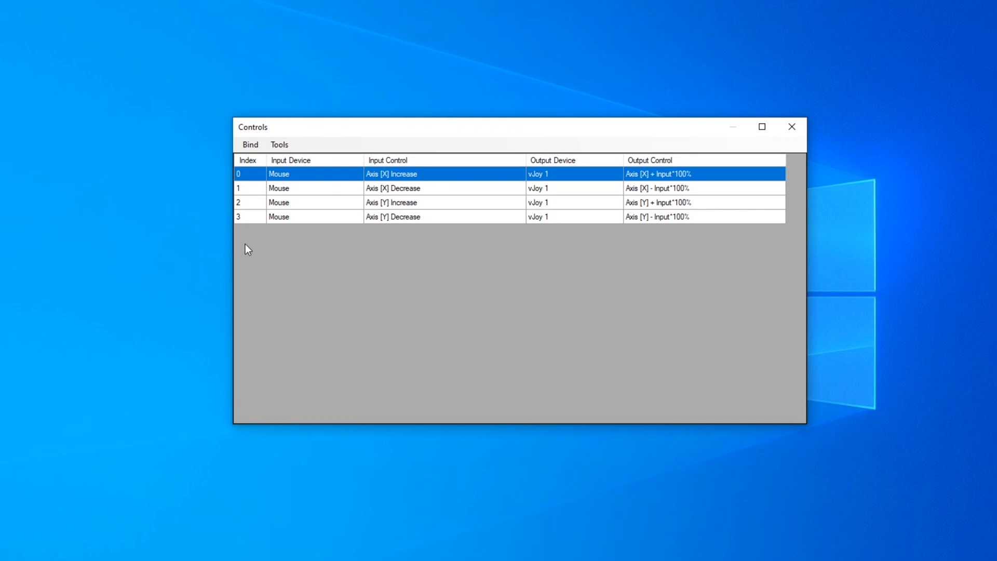
mouse_move(269, 256)
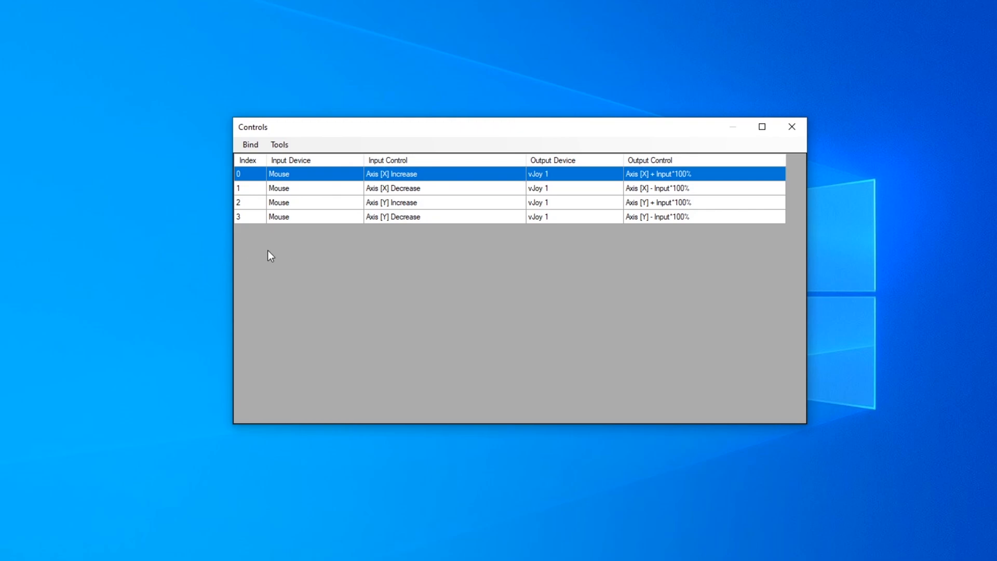
mouse_move(260, 265)
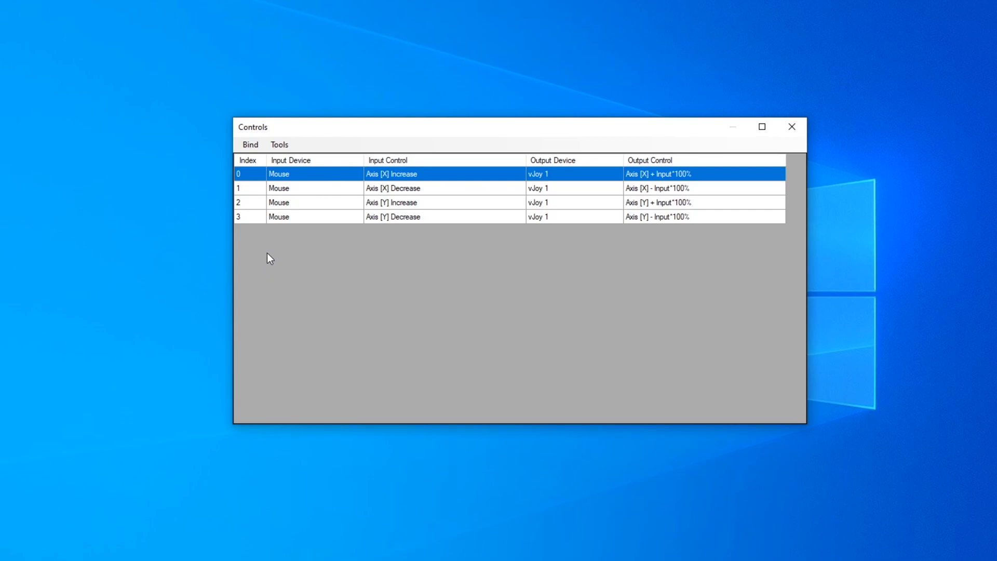
mouse_move(761, 246)
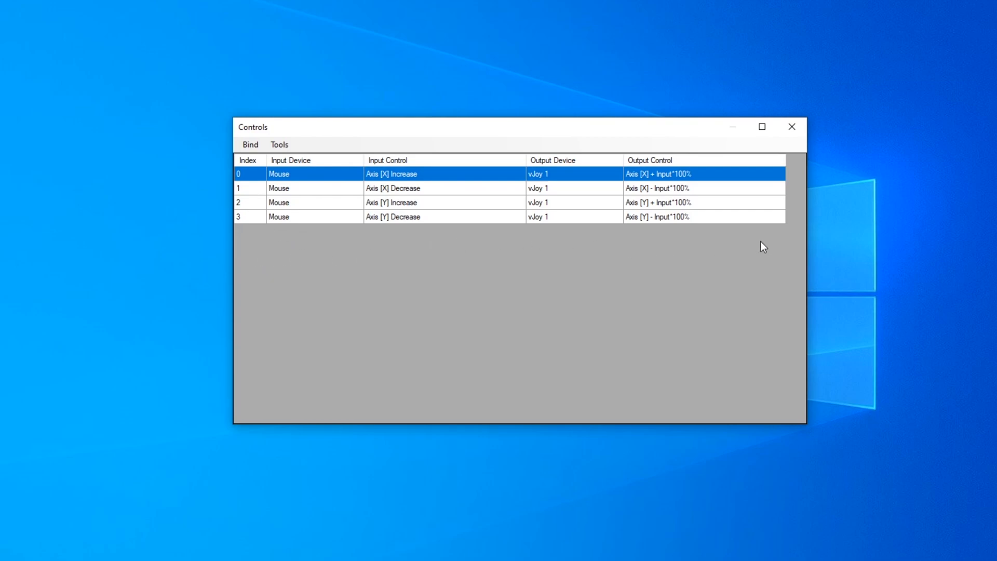
mouse_move(343, 251)
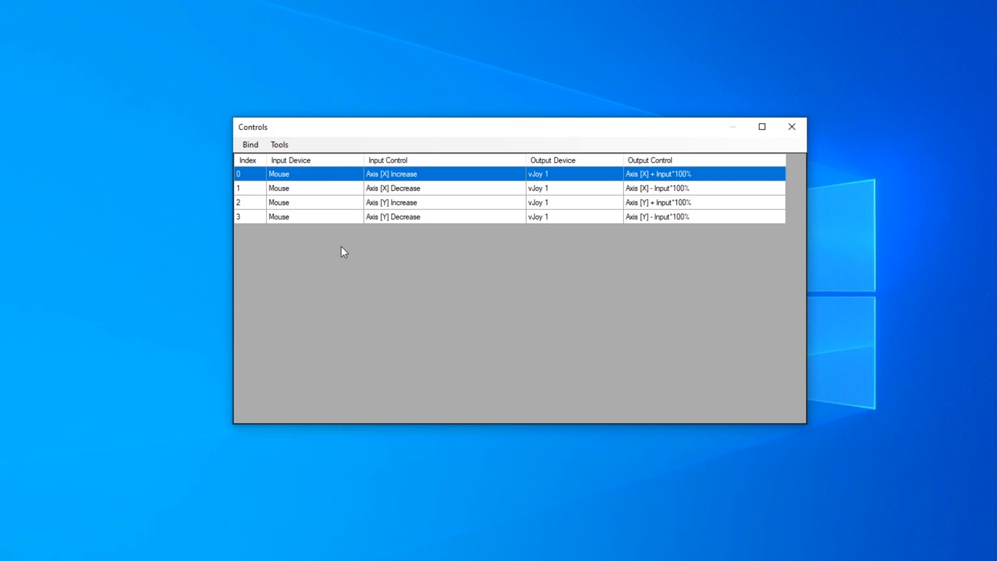
mouse_move(624, 270)
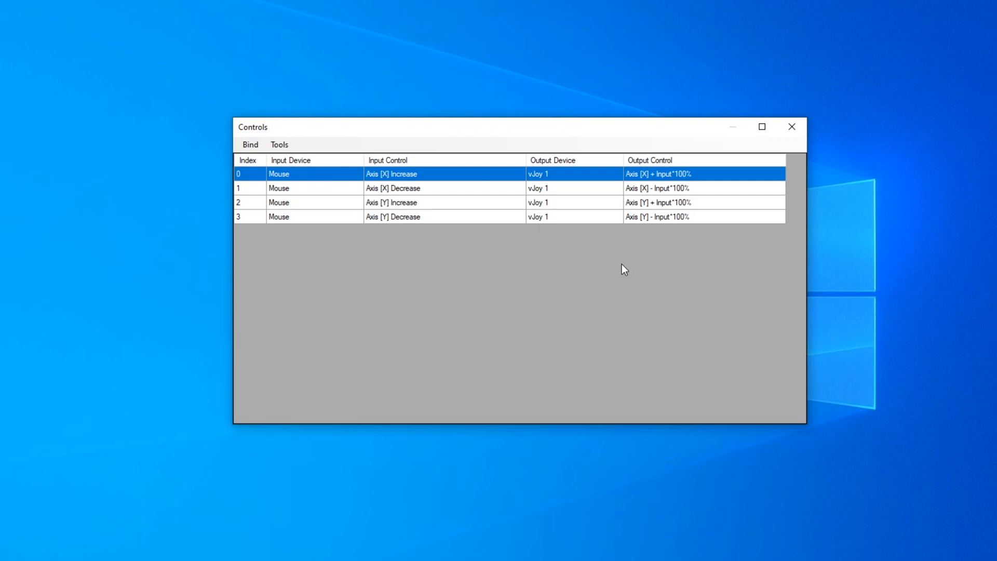
mouse_move(432, 237)
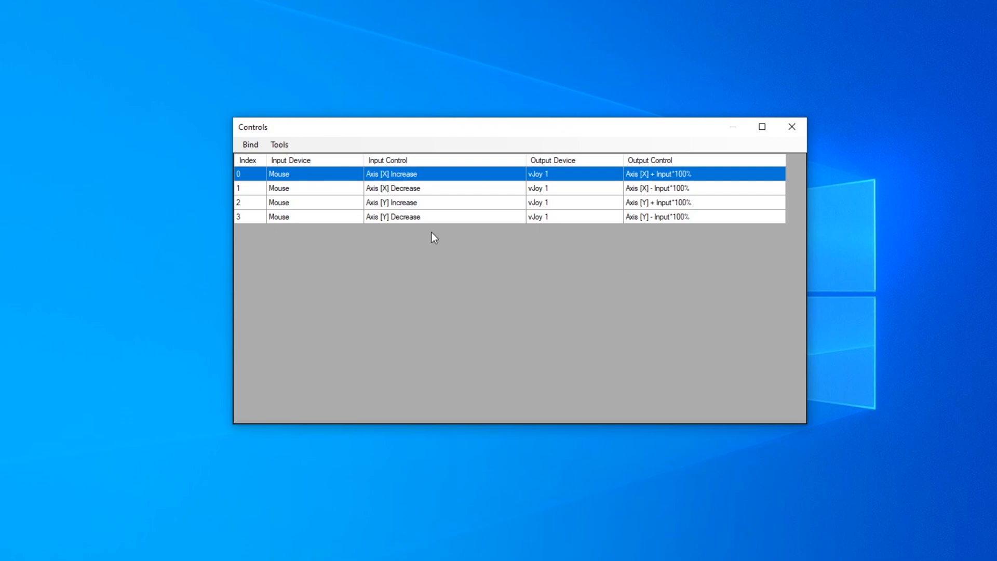
mouse_move(425, 256)
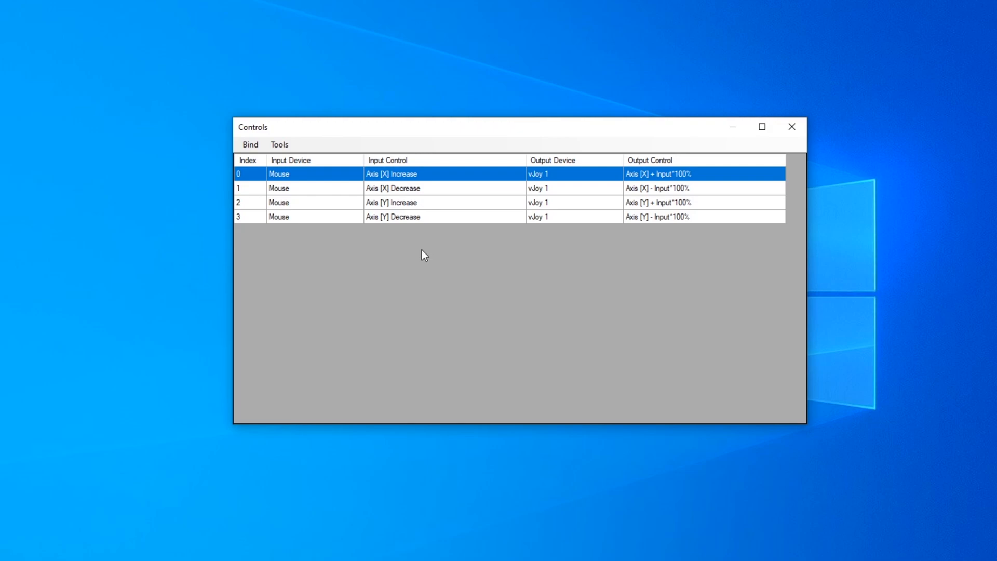
mouse_move(349, 242)
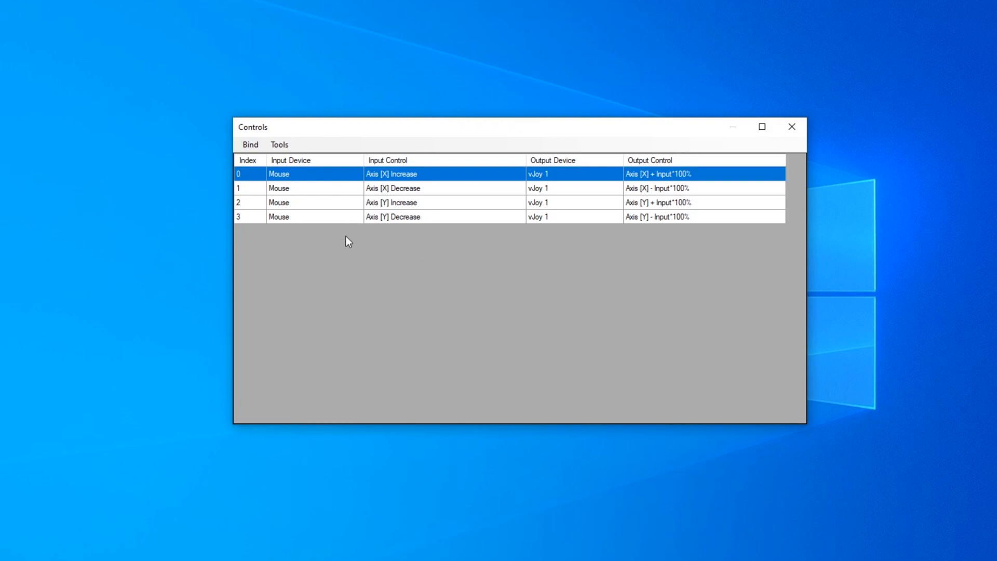
mouse_move(343, 247)
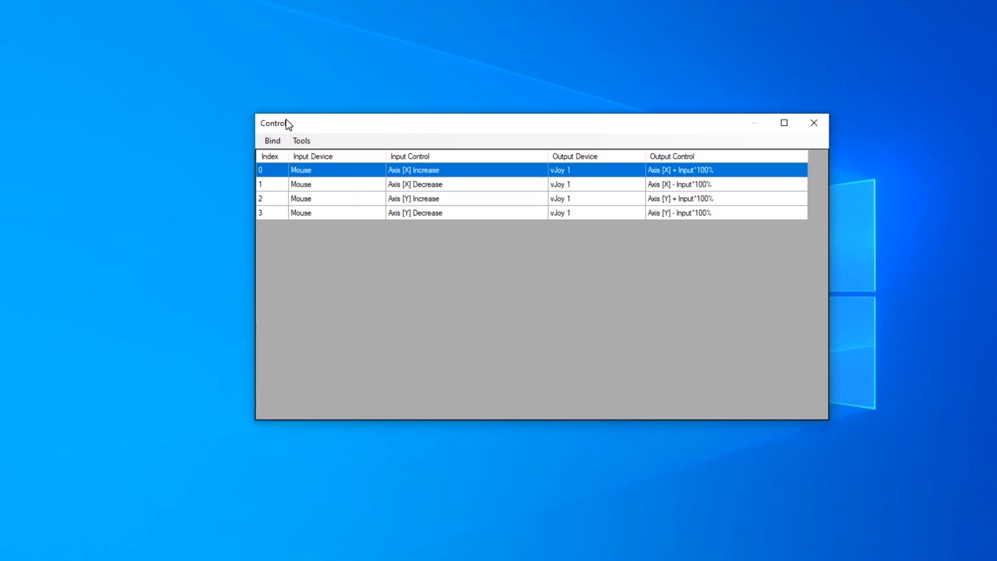
- Create a bind with Keyboard Oemcomma press input whose output inverts another bind via Program
left_click(272, 142)
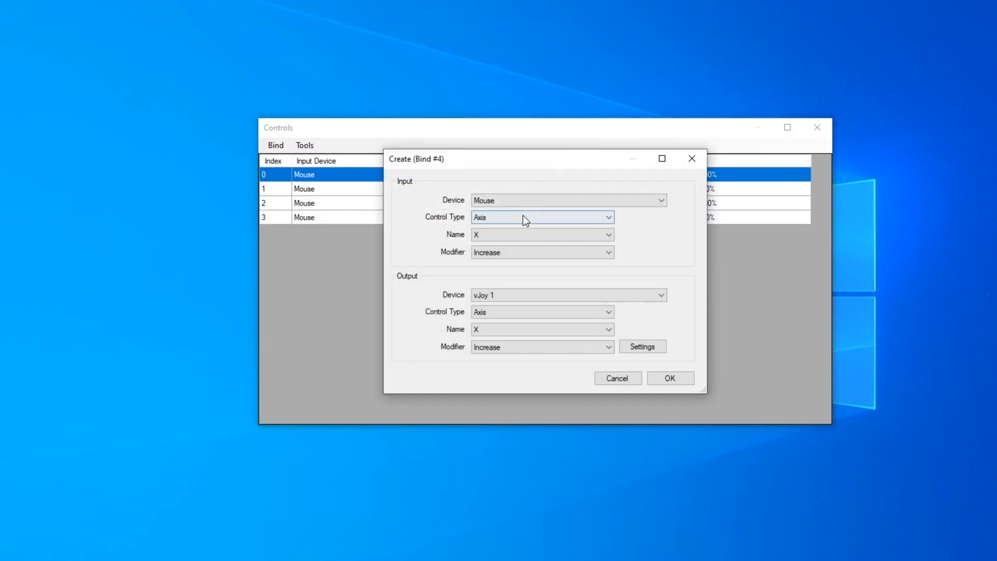
left_click(569, 201)
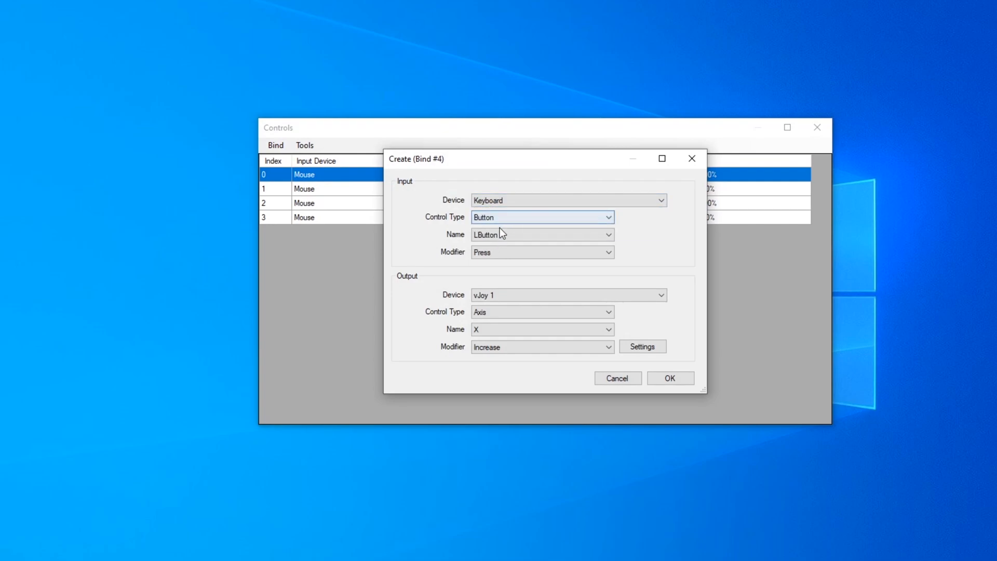
left_click(605, 235)
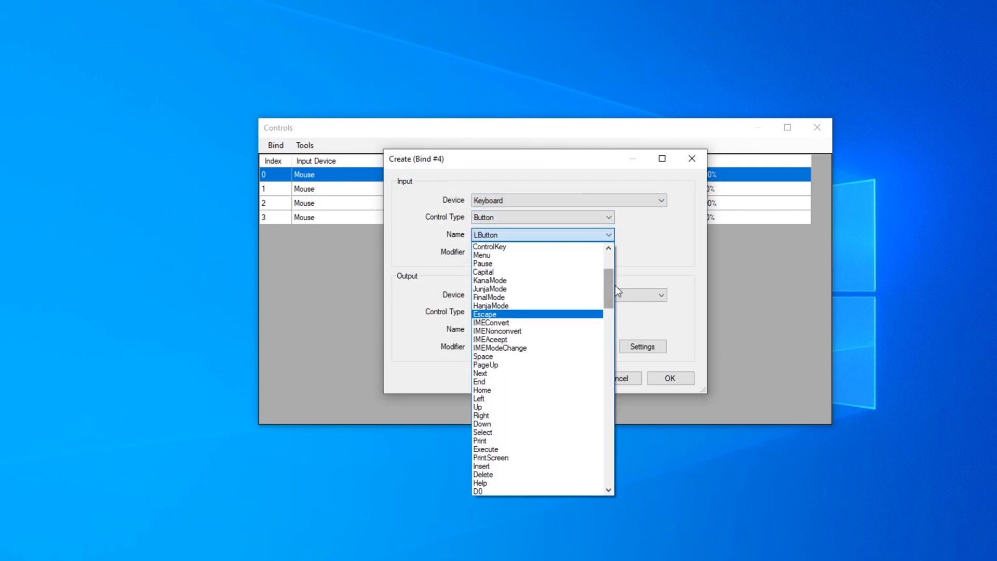
scroll("down", 3)
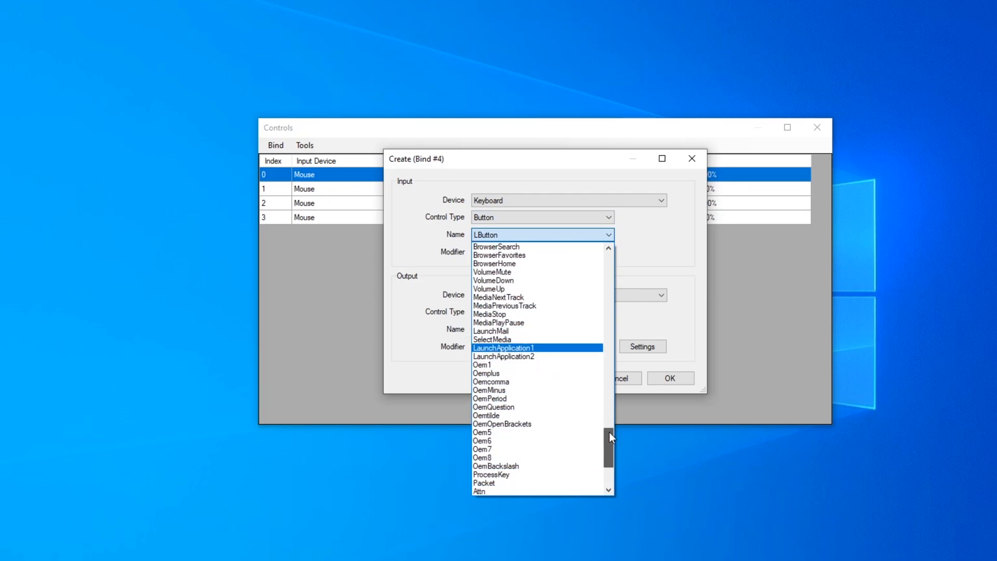
scroll("down", 3)
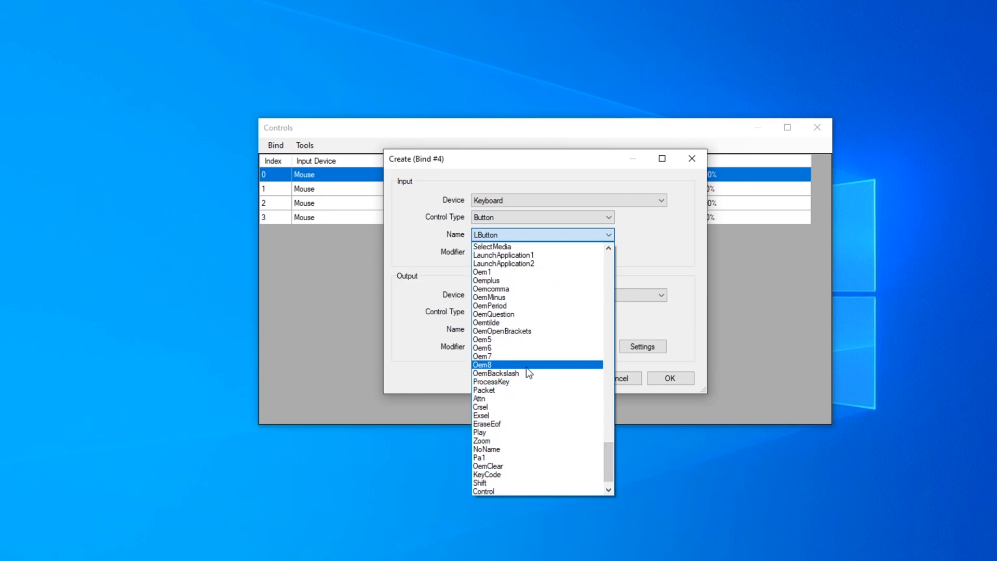
left_click(492, 289)
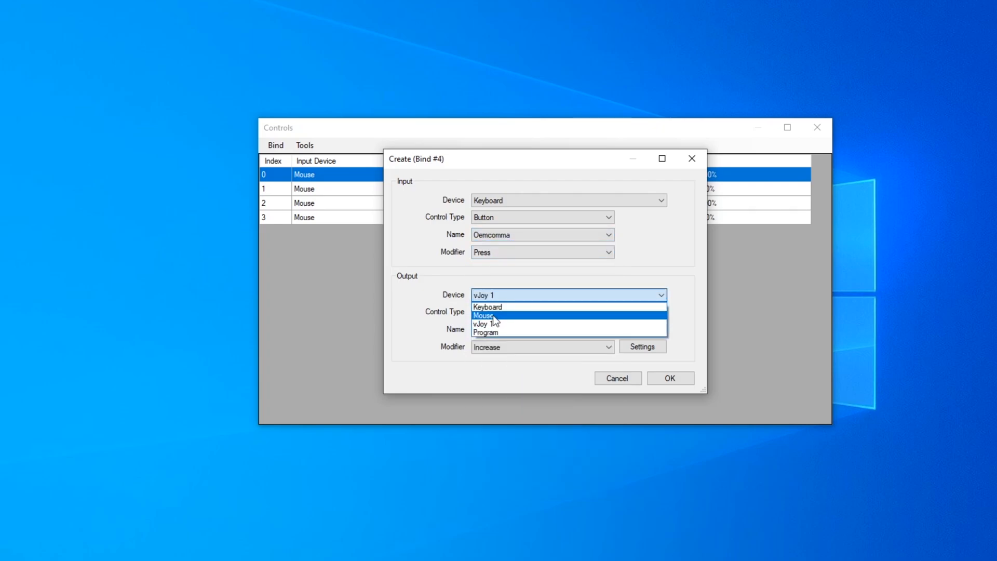
left_click(485, 332)
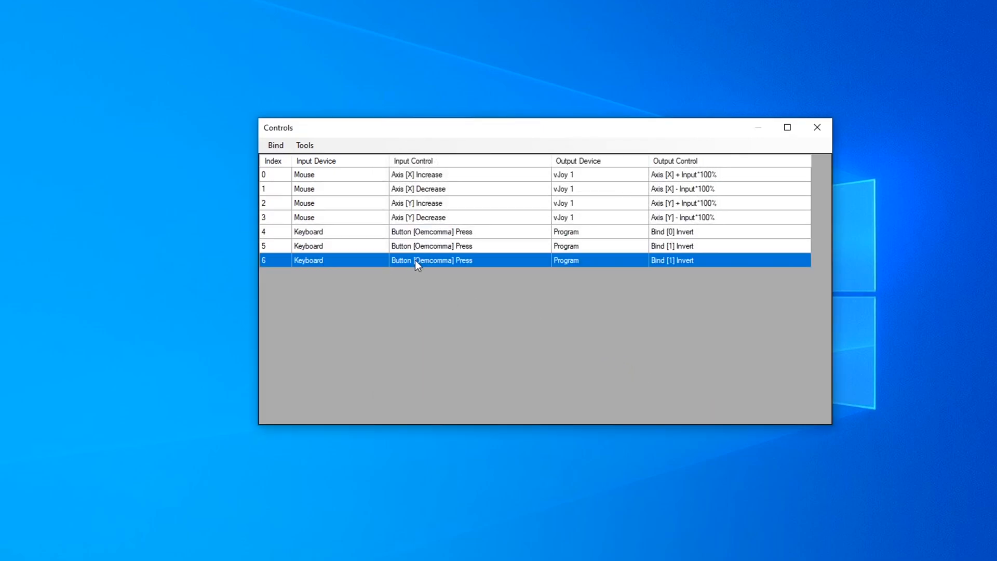
- Point bind 6 at Bind [2], add bind 7 inverting Bind [3], and run the controller
double_click(417, 259)
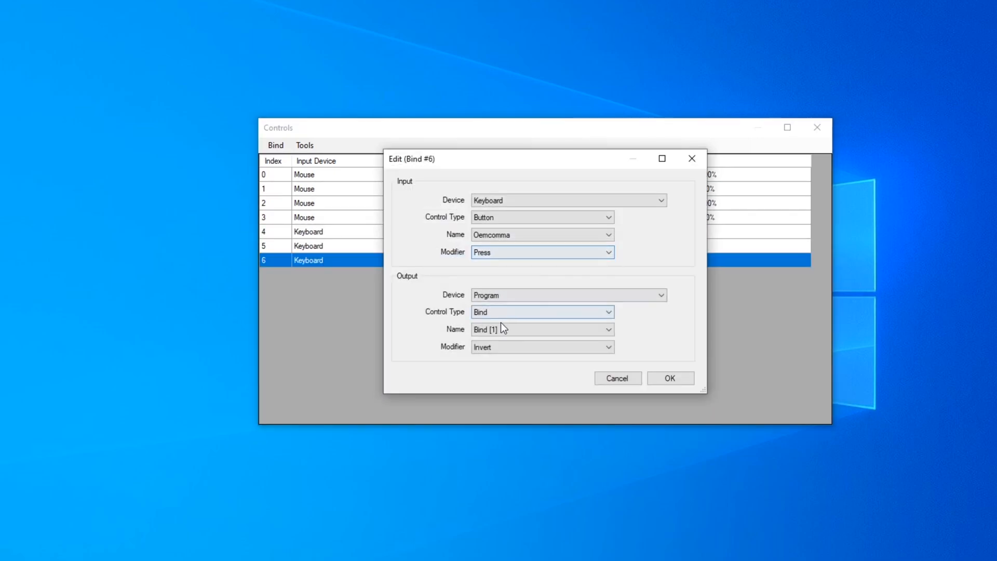
left_click(670, 378)
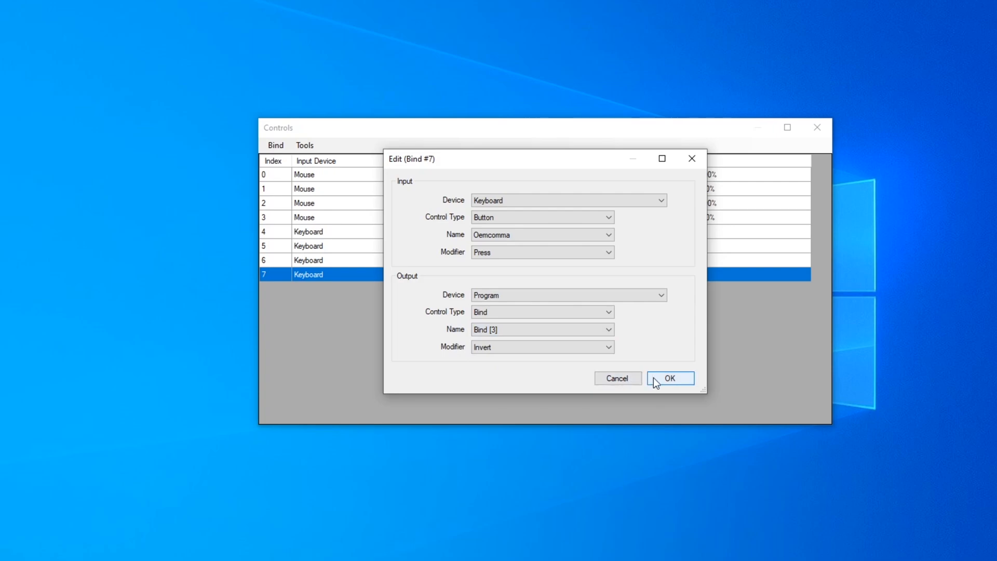
left_click(670, 378)
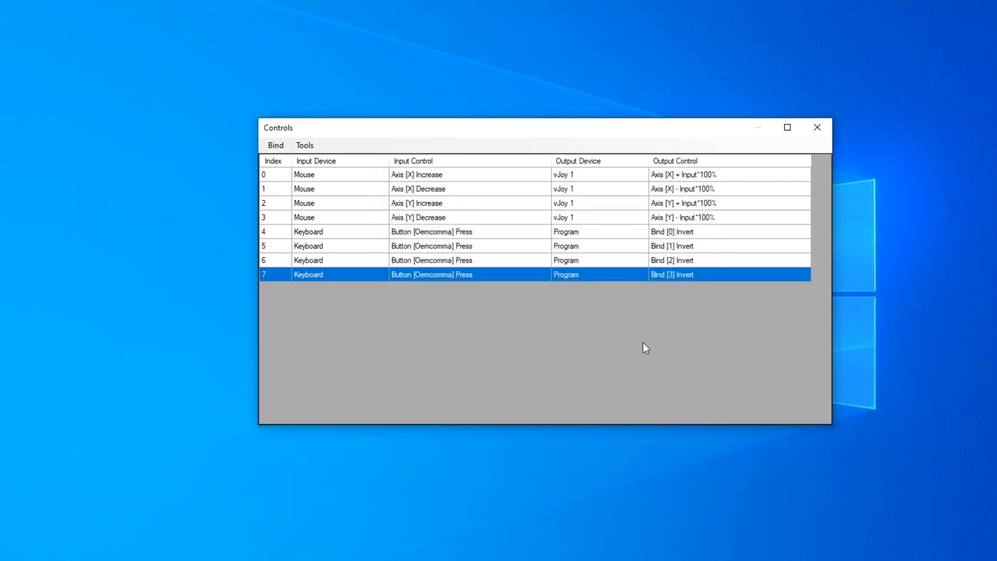
mouse_move(826, 132)
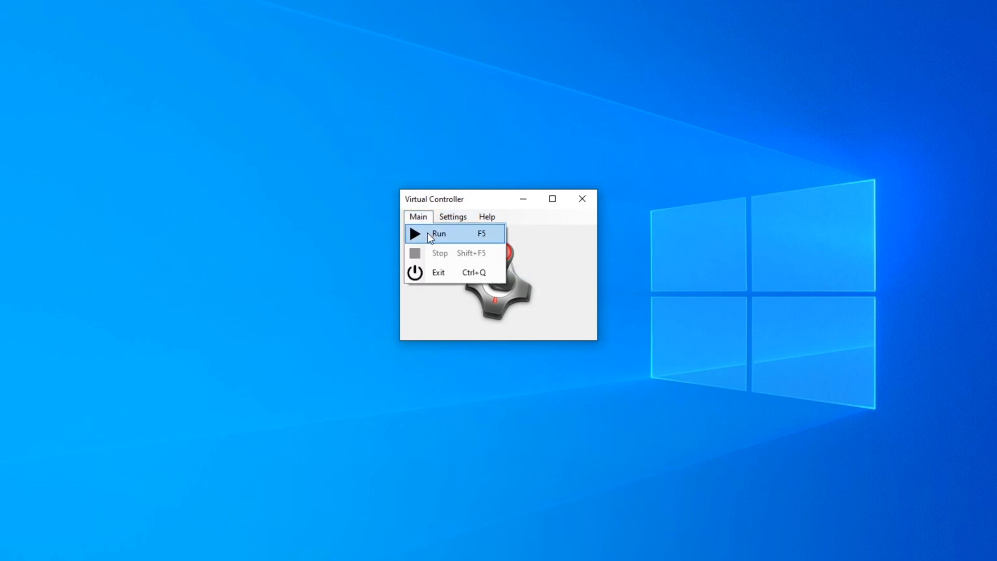
left_click(441, 234)
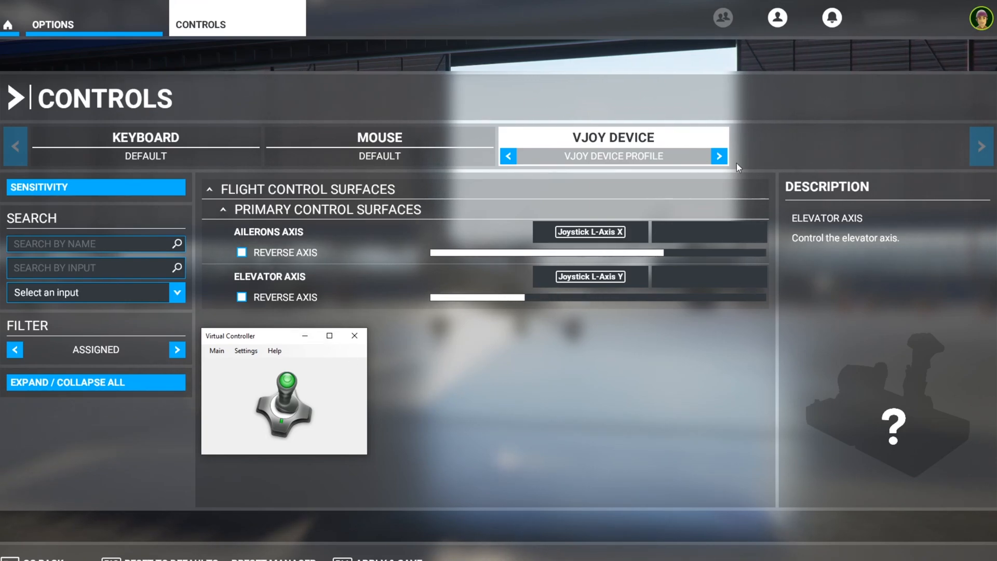
mouse_move(609, 333)
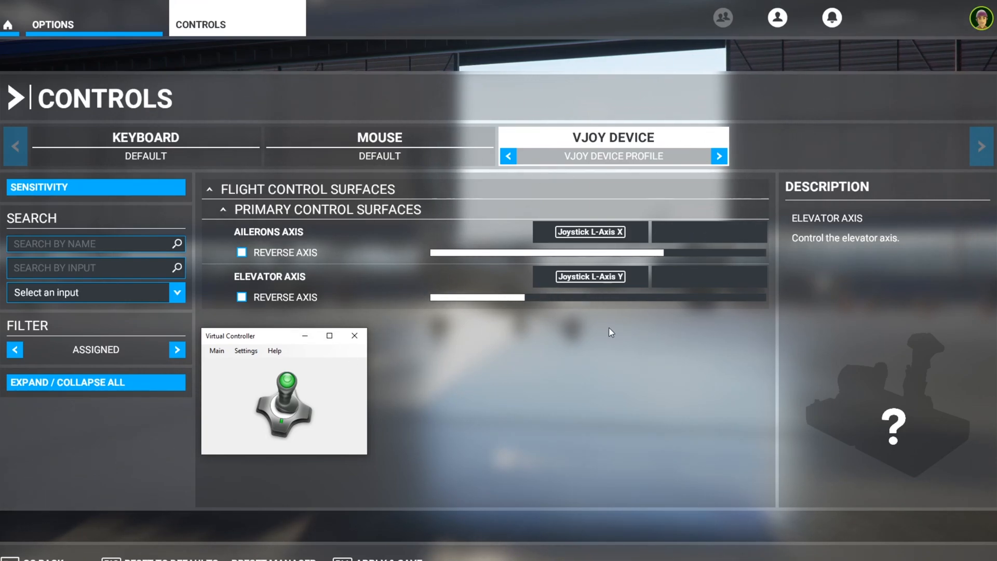
mouse_move(498, 352)
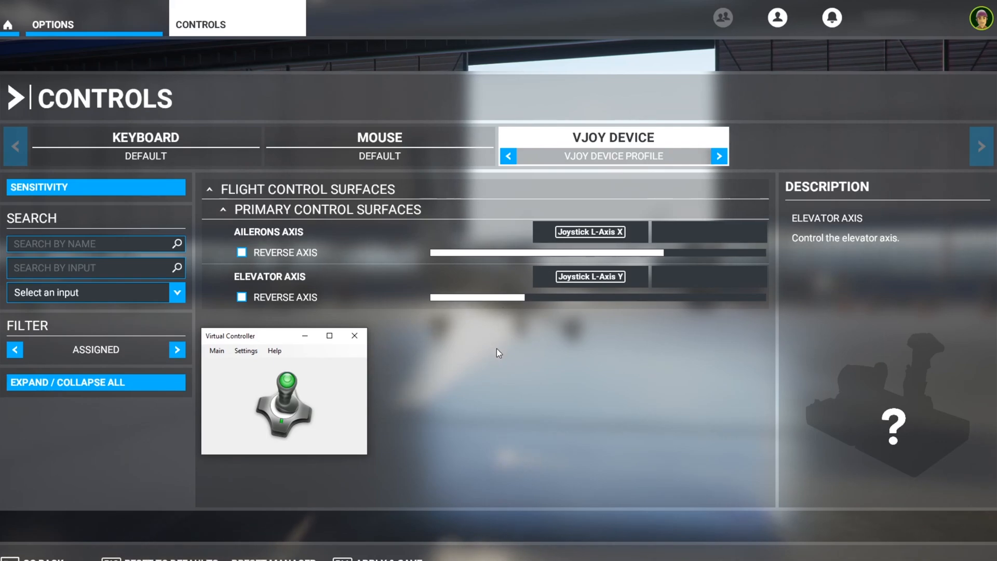
mouse_move(386, 166)
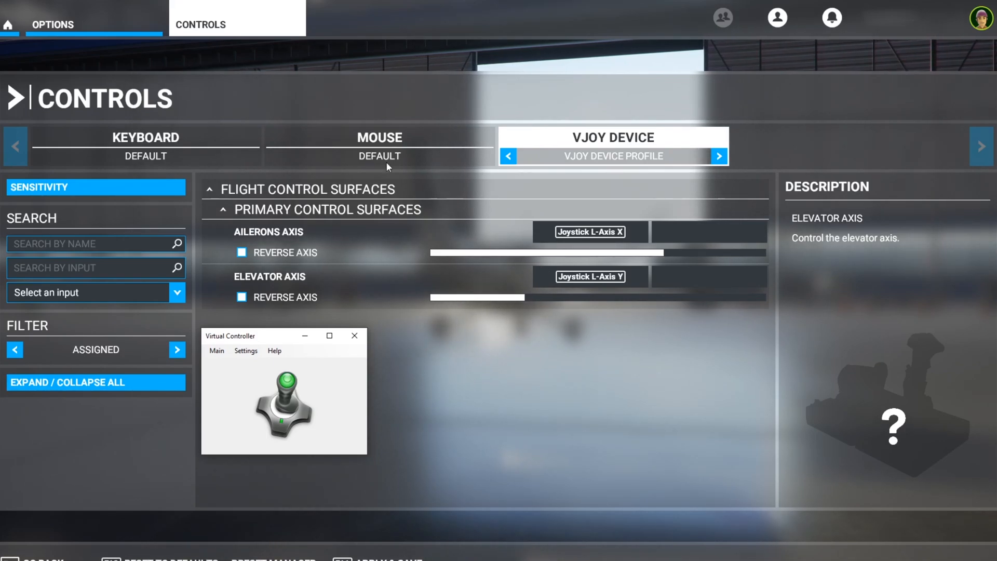
mouse_move(319, 275)
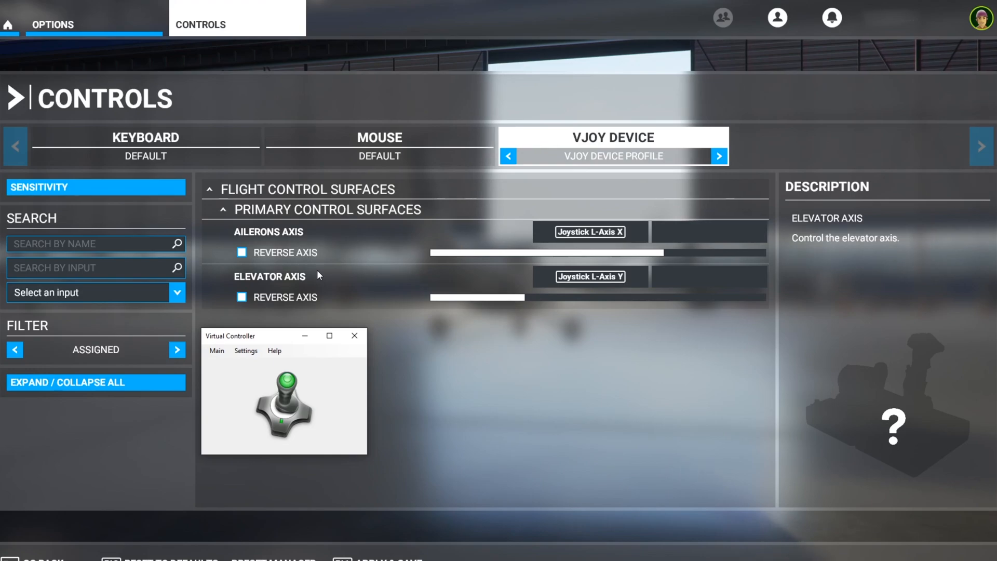